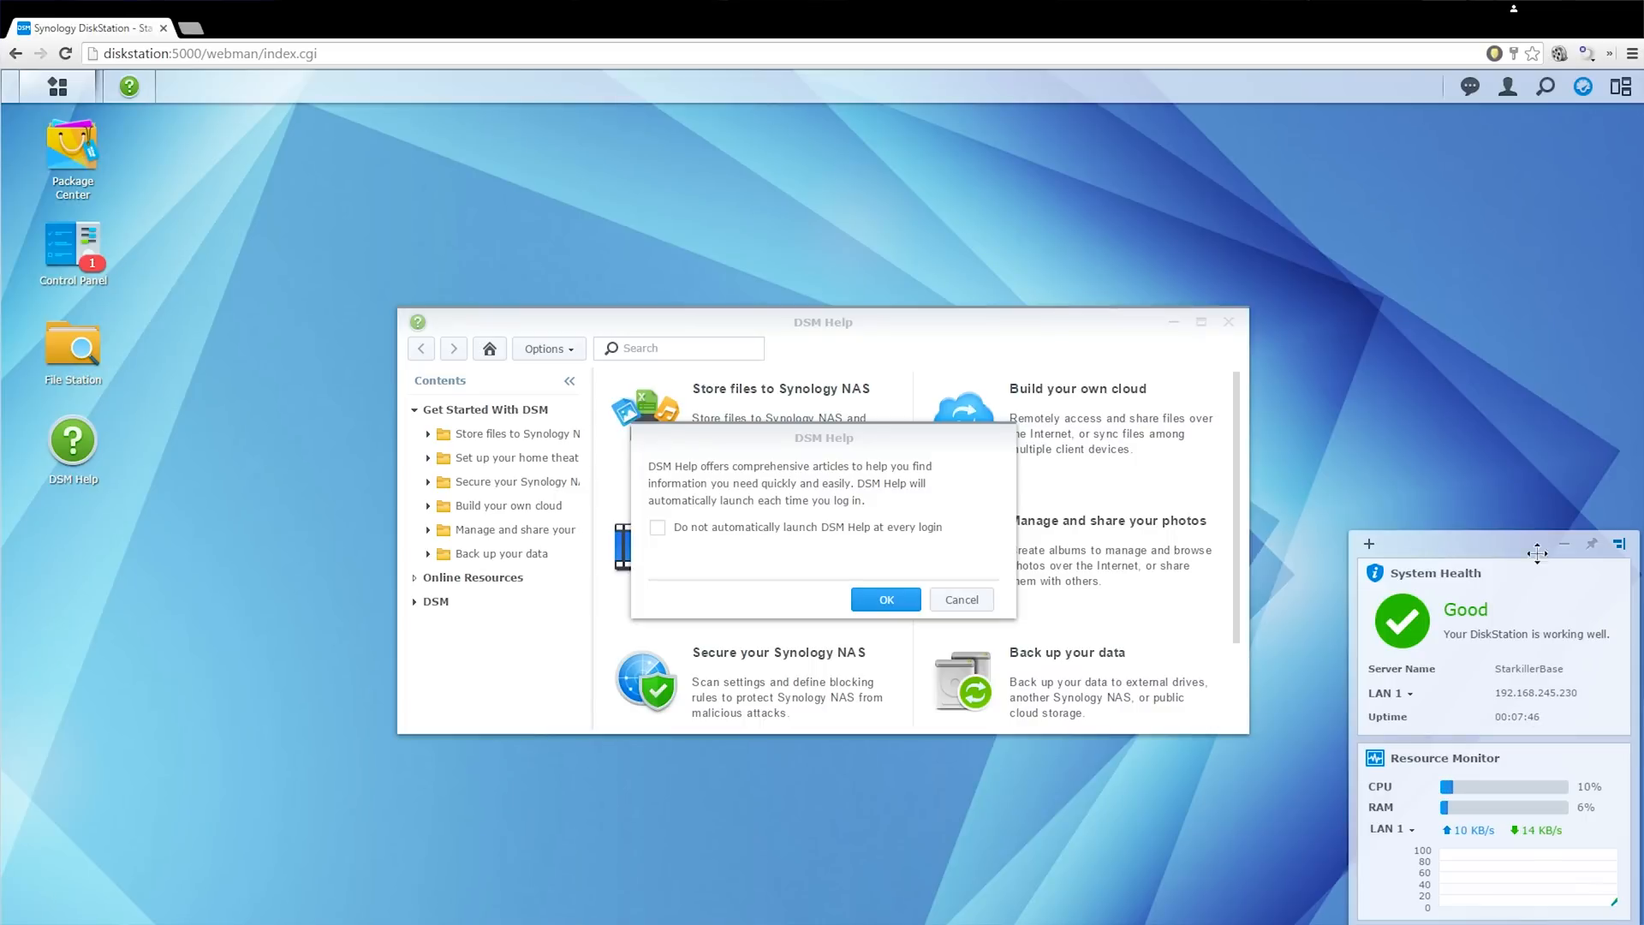
# Dismiss the DSM Help startup notice with OK, leaving the DSM Help articles open
pyautogui.click(883, 599)
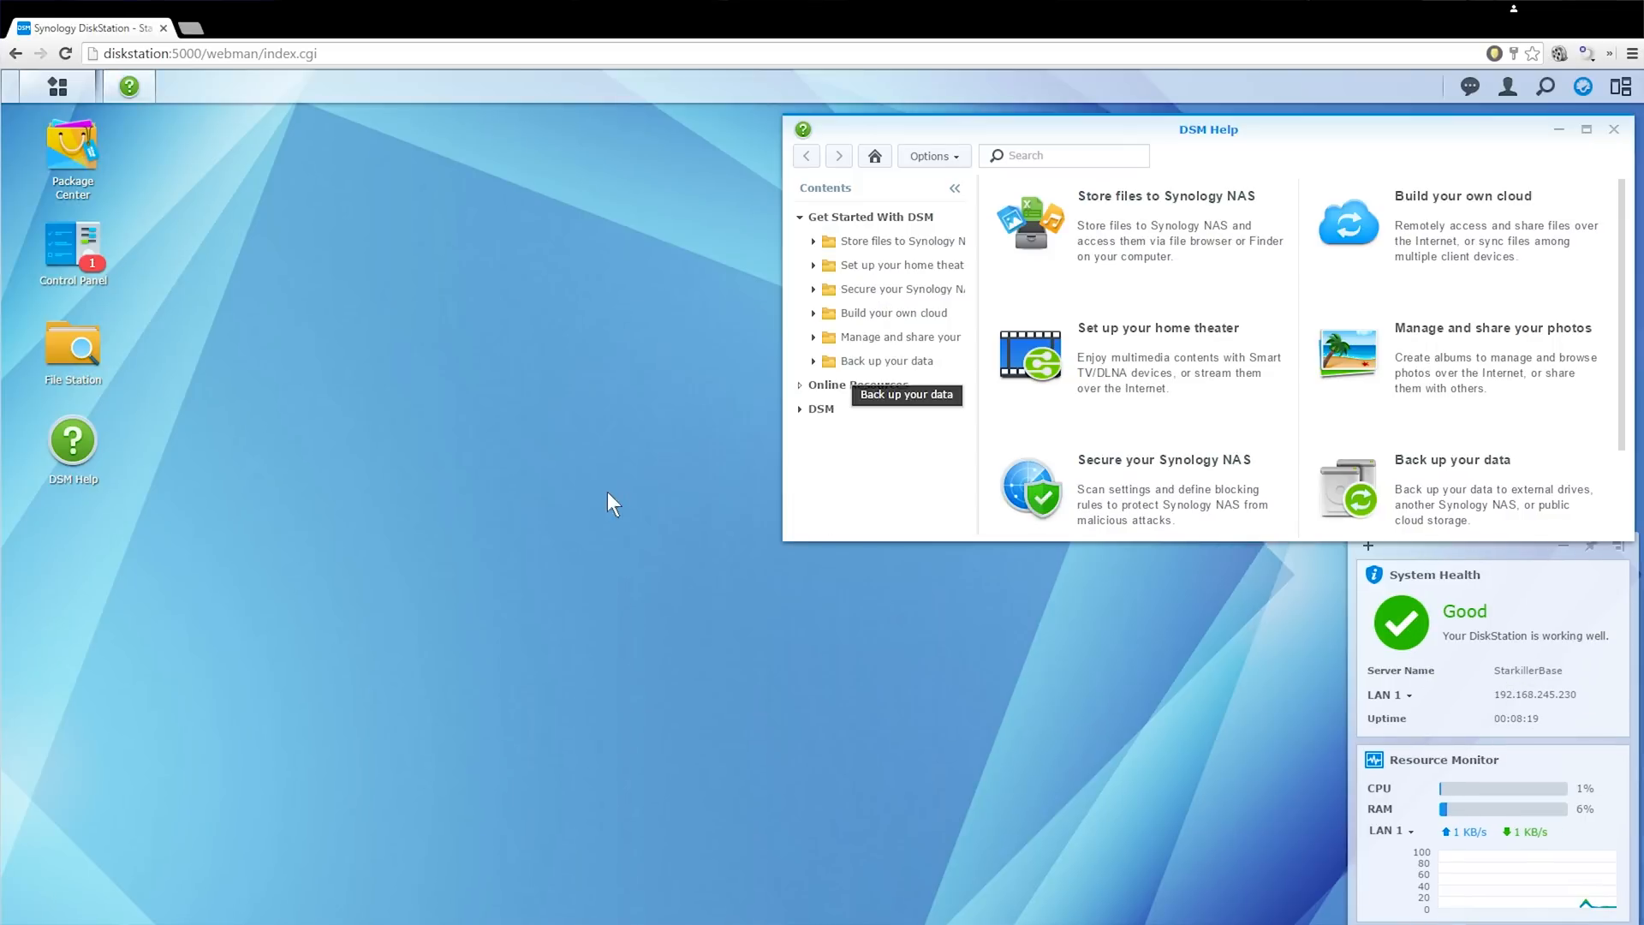